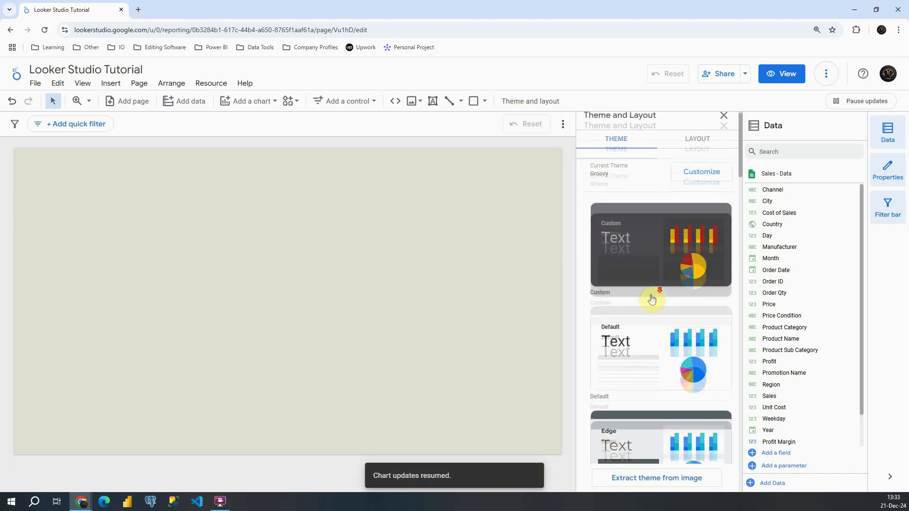
Scroll down to bring the blank report canvas and data fields into view.
scroll(down, 3)
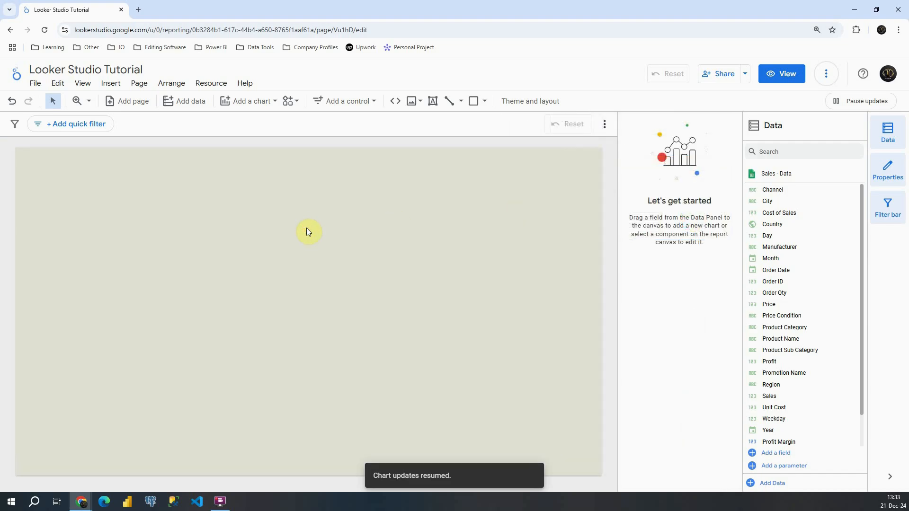
mouse_move(308, 229)
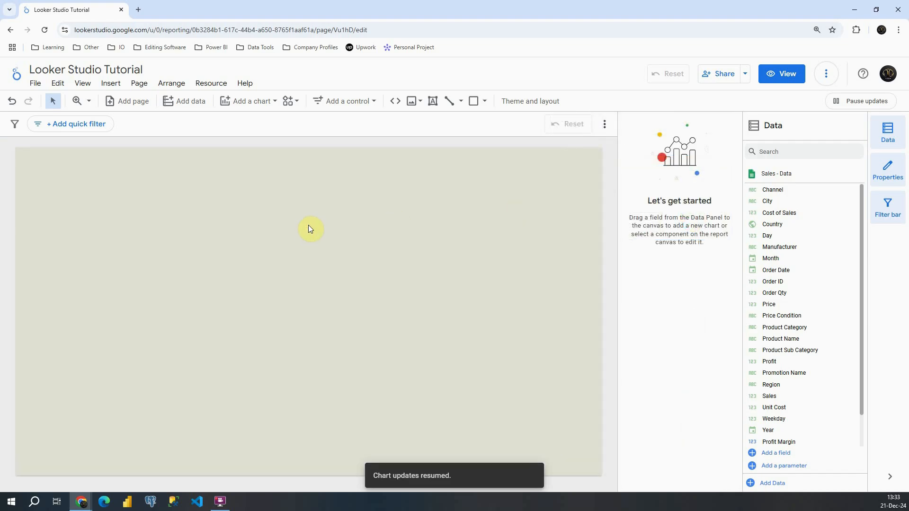
mouse_move(251, 101)
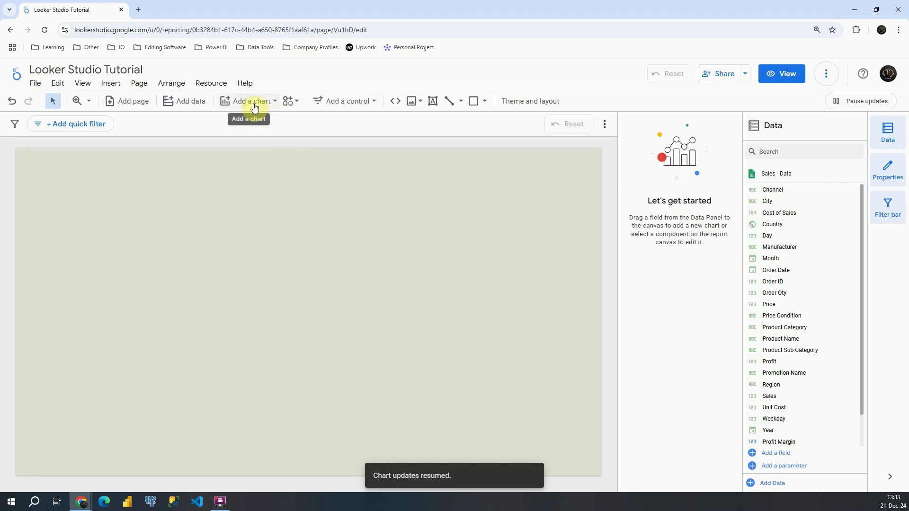
Insert a Scorecard chart, showing Record Count 15,000, near the canvas top-left.
click(248, 101)
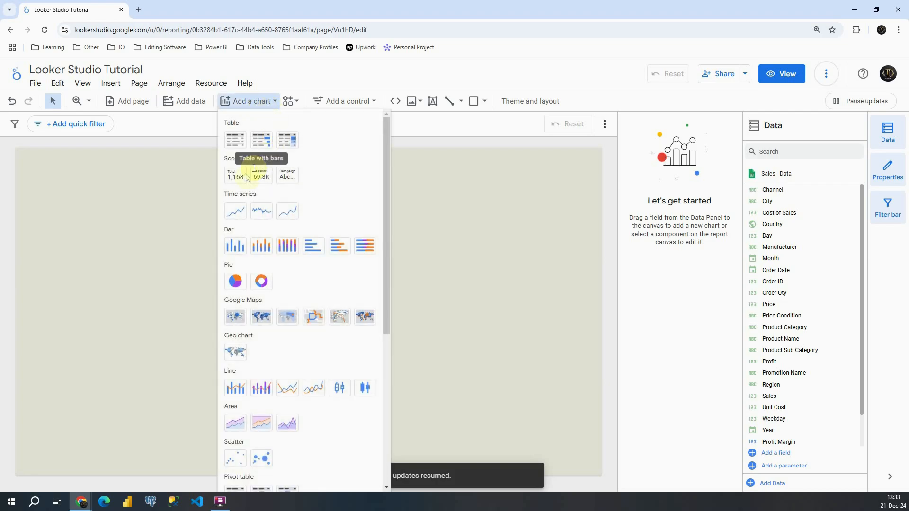
mouse_move(286, 177)
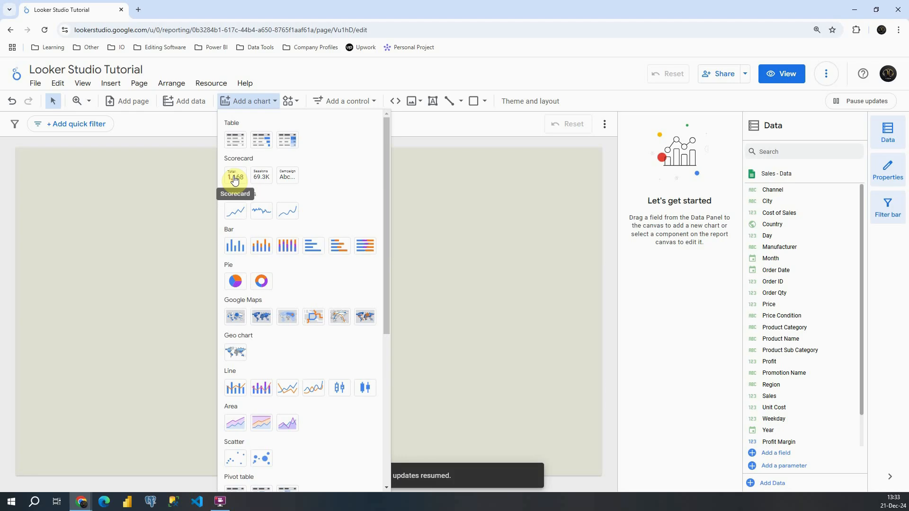
click(235, 176)
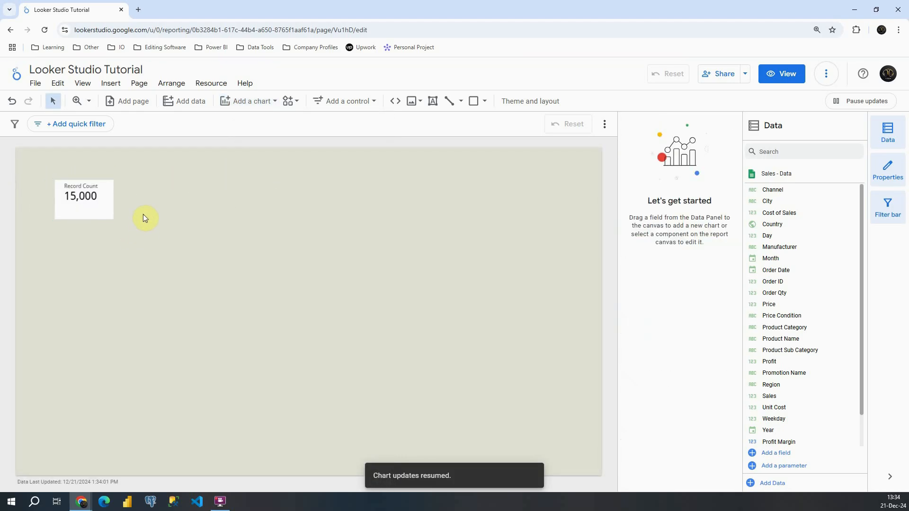
Replace the scorecard's Record Count metric with Sales, displaying 55,391,759.79.
click(83, 197)
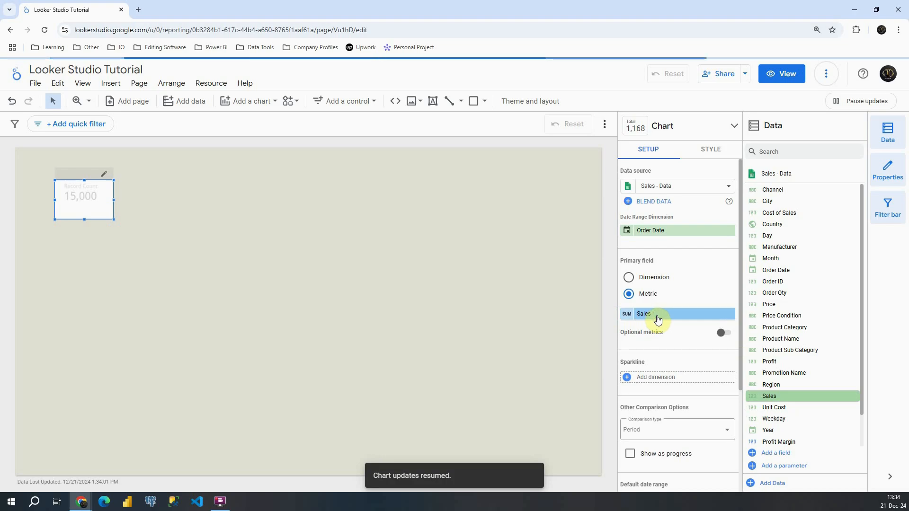
click(643, 314)
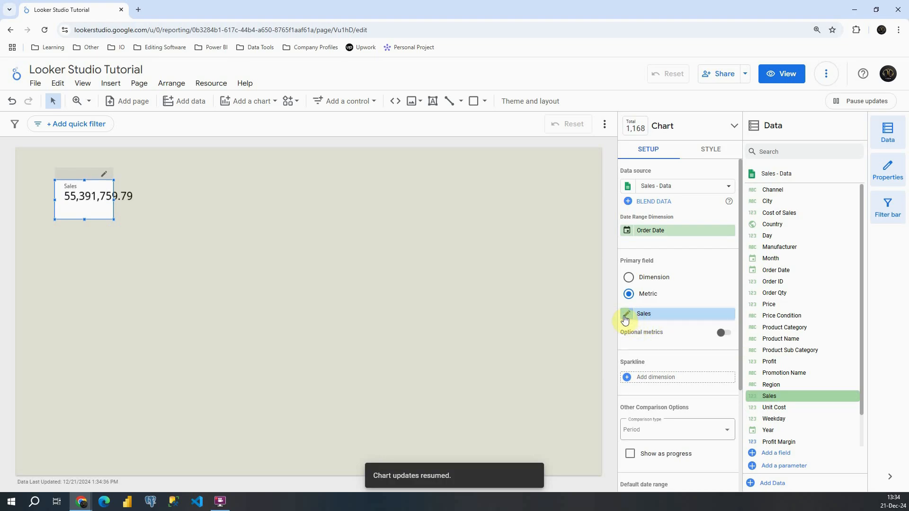
click(625, 315)
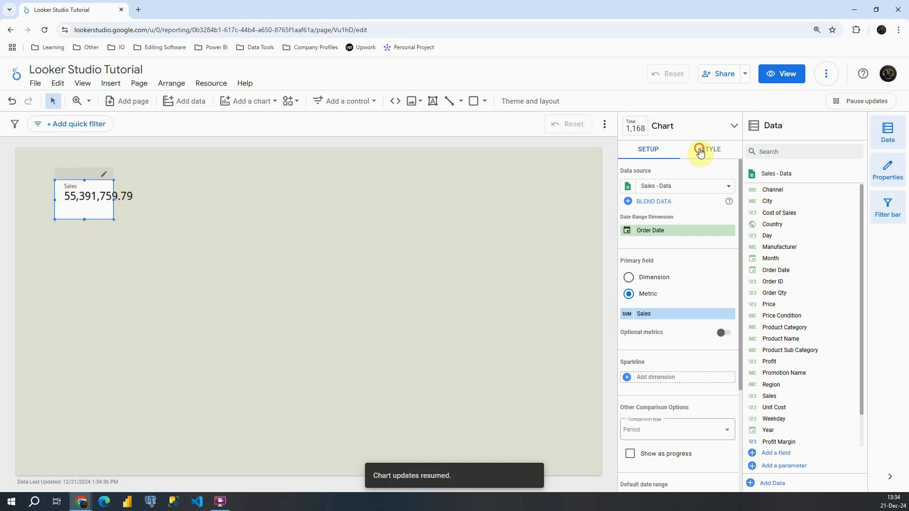
Enable Compact numbers in the scorecard style so Sales reads 55.4M.
click(709, 149)
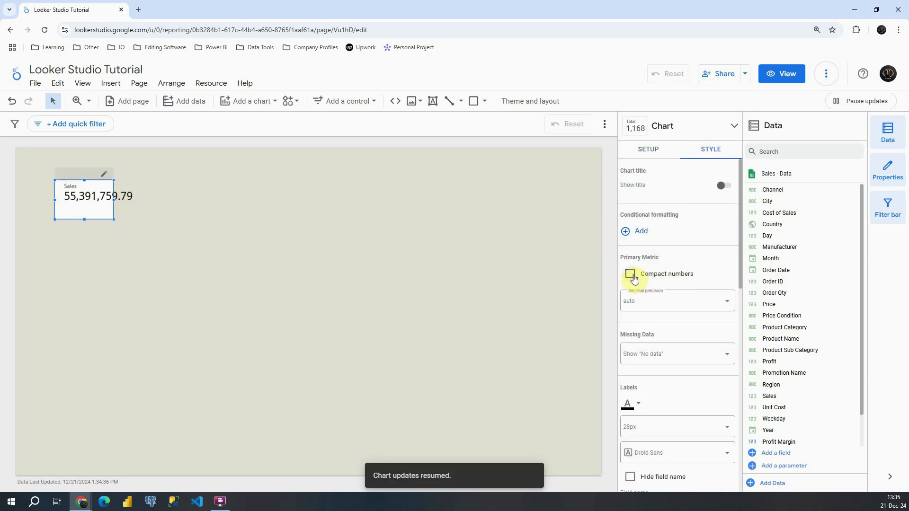
click(630, 274)
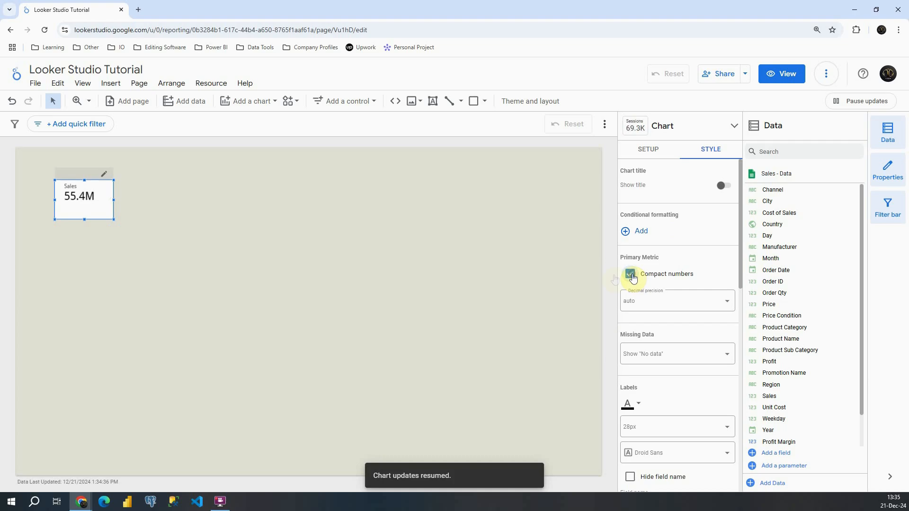
click(630, 273)
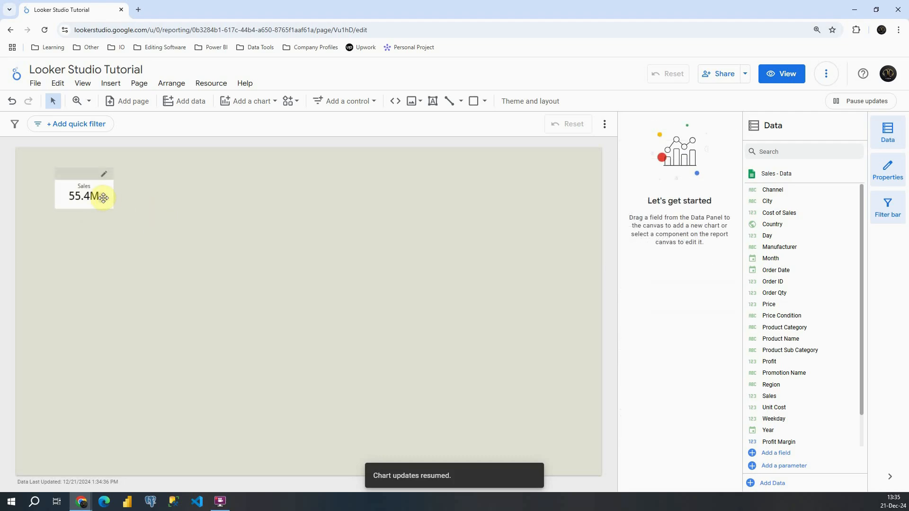
click(83, 195)
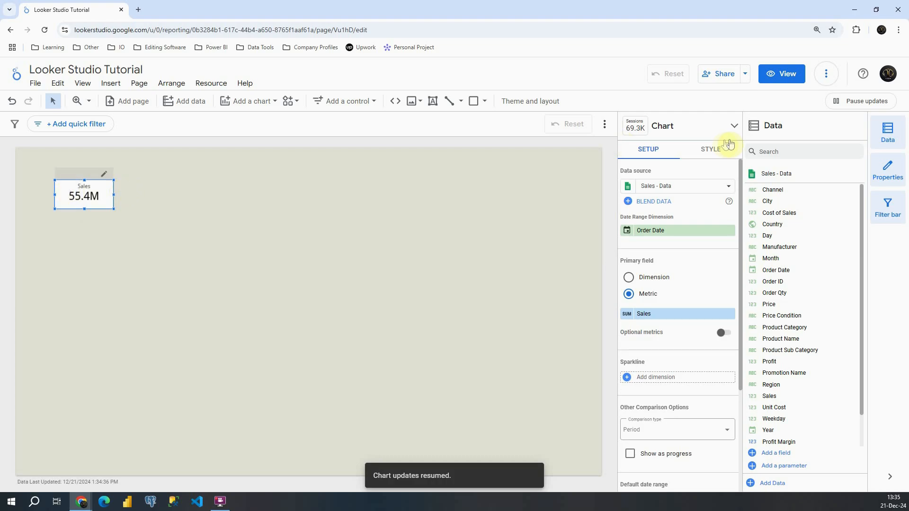
Set the Sales scorecard's Background and Border fill to pale yellow.
click(710, 149)
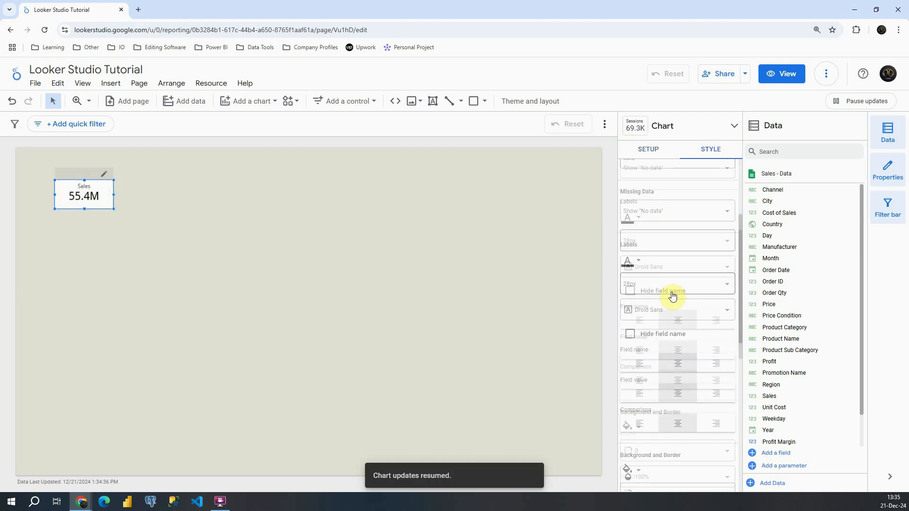
scroll(down, 3)
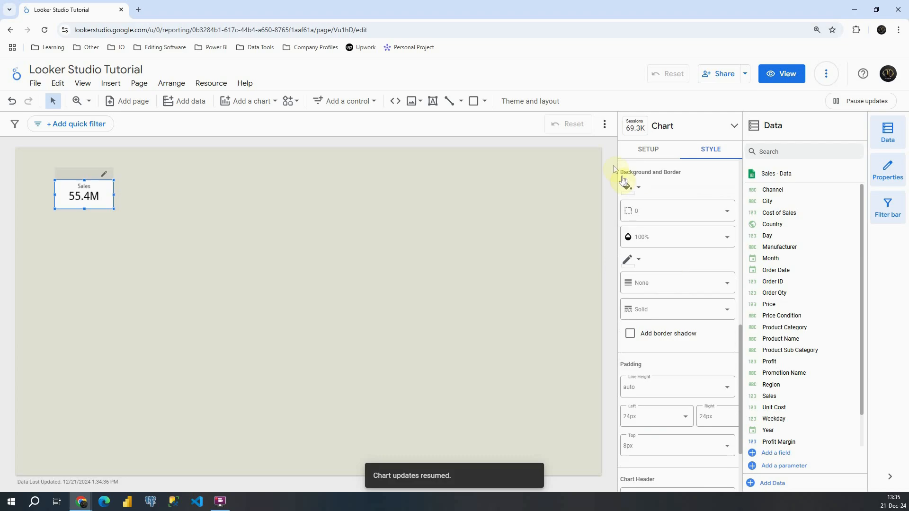
click(627, 185)
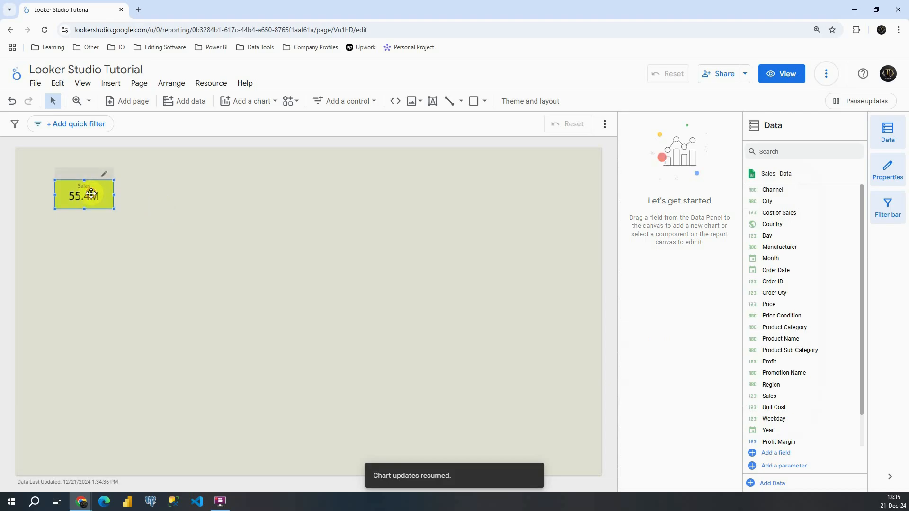
click(84, 194)
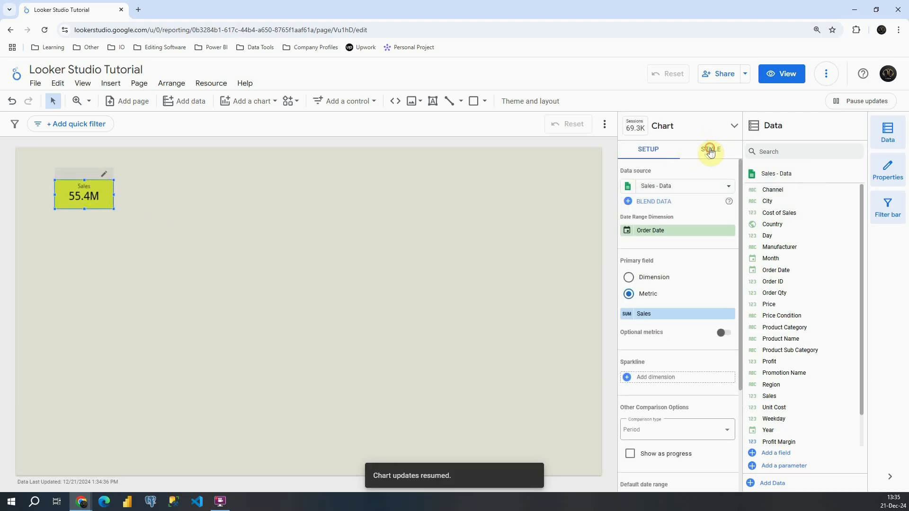
click(709, 149)
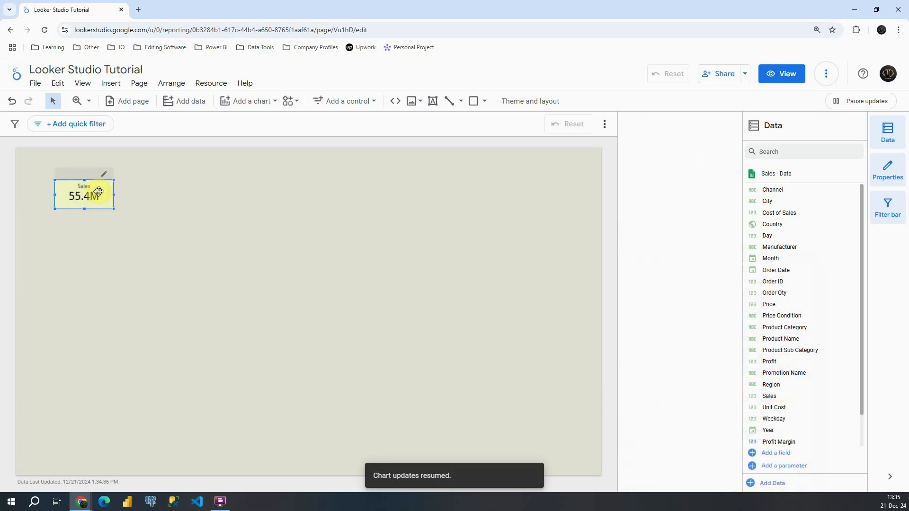
click(85, 196)
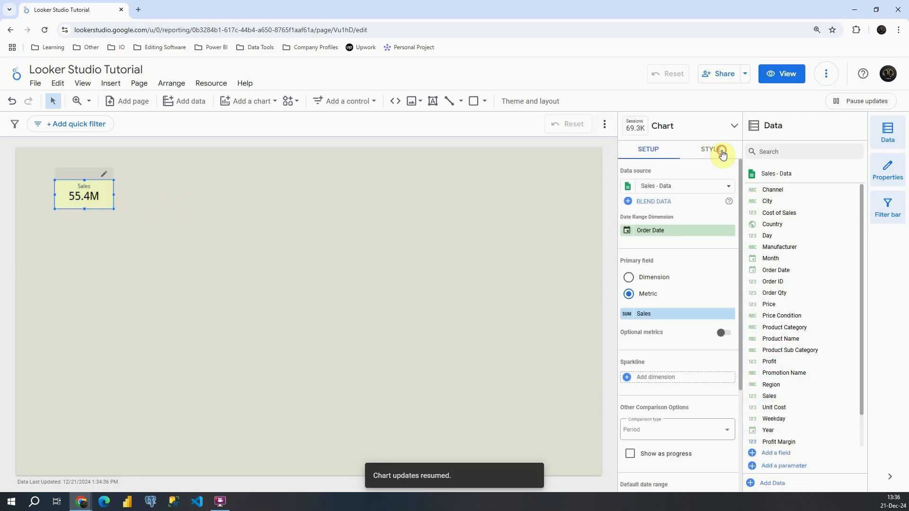
Give the Sales scorecard a border radius of 10 and nudge it down-left.
click(710, 149)
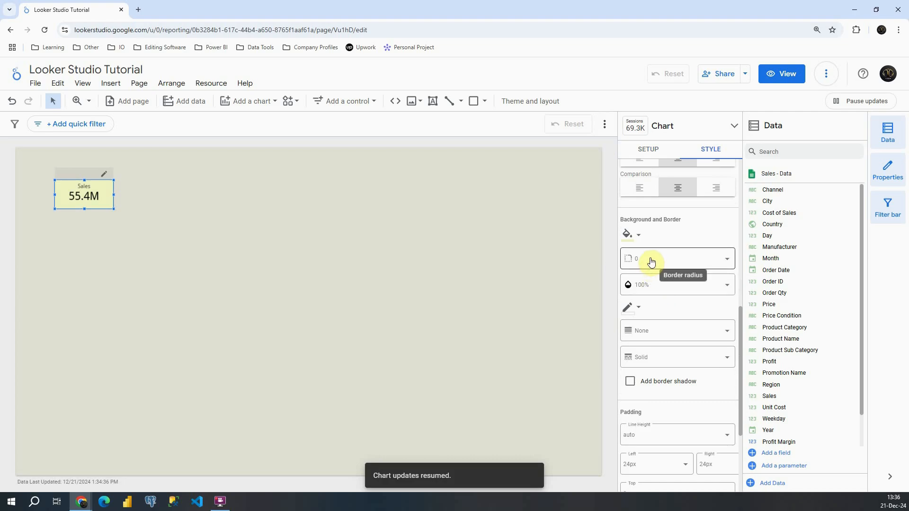
click(673, 258)
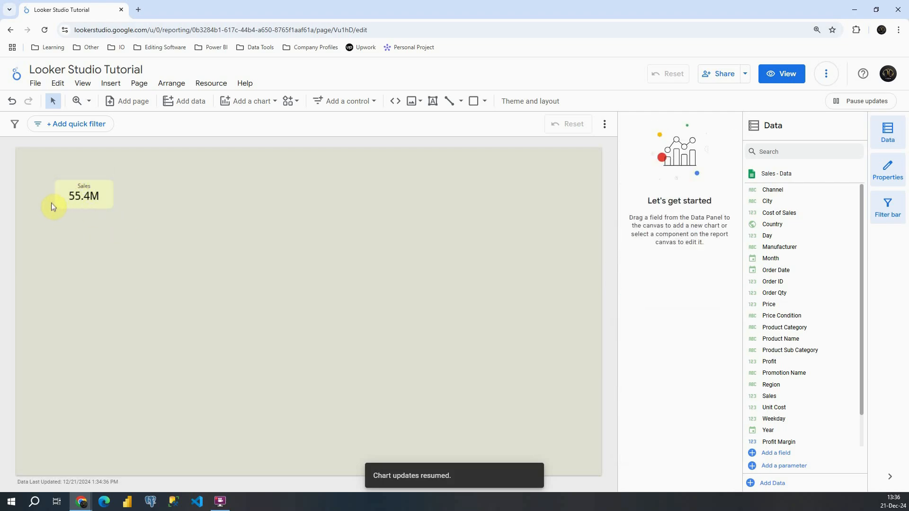
click(71, 199)
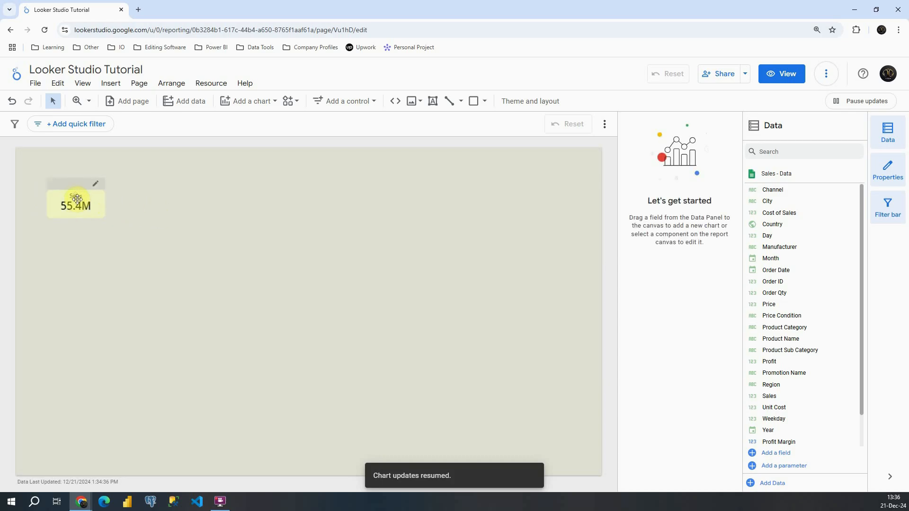
click(75, 205)
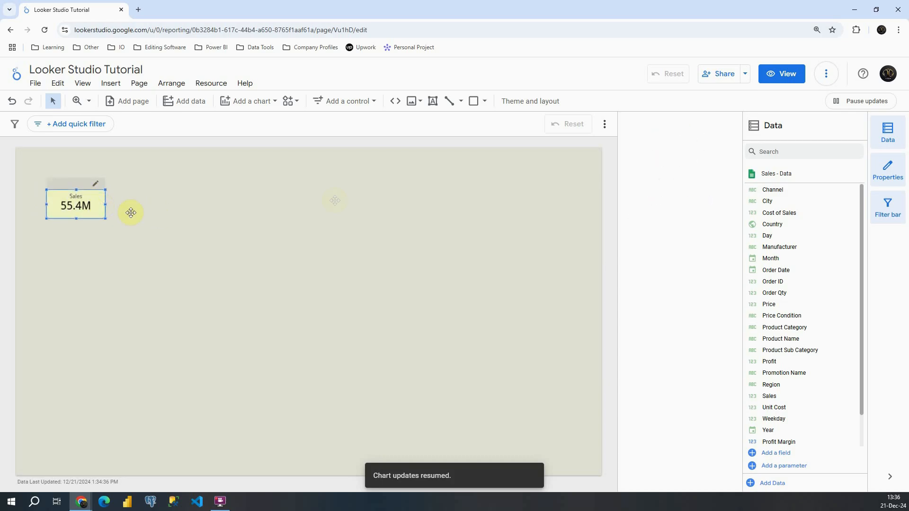
Reduce the Sales scorecard's label font size to 28px and shift it slightly left.
click(75, 206)
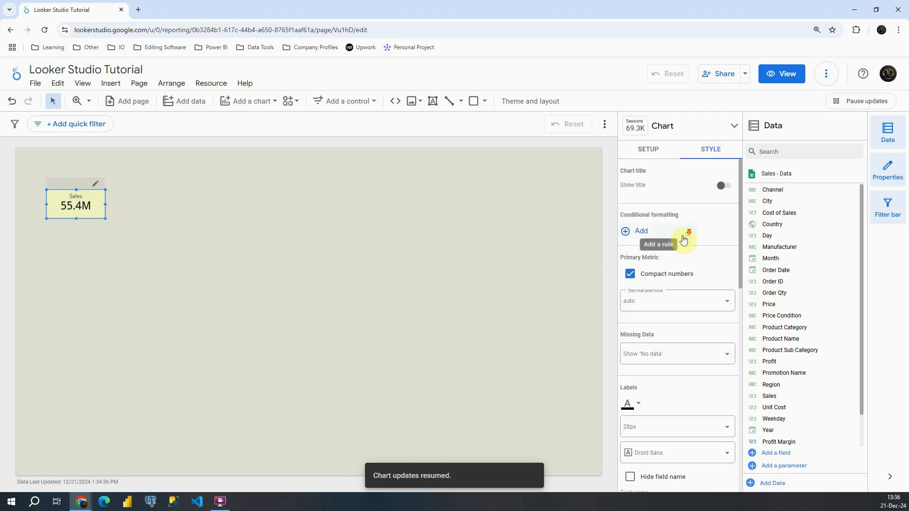
scroll(down, 3)
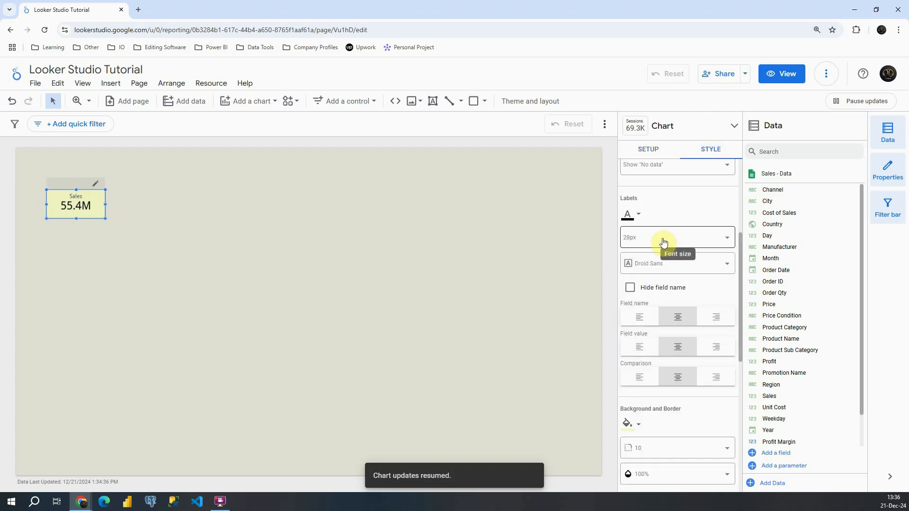
click(676, 237)
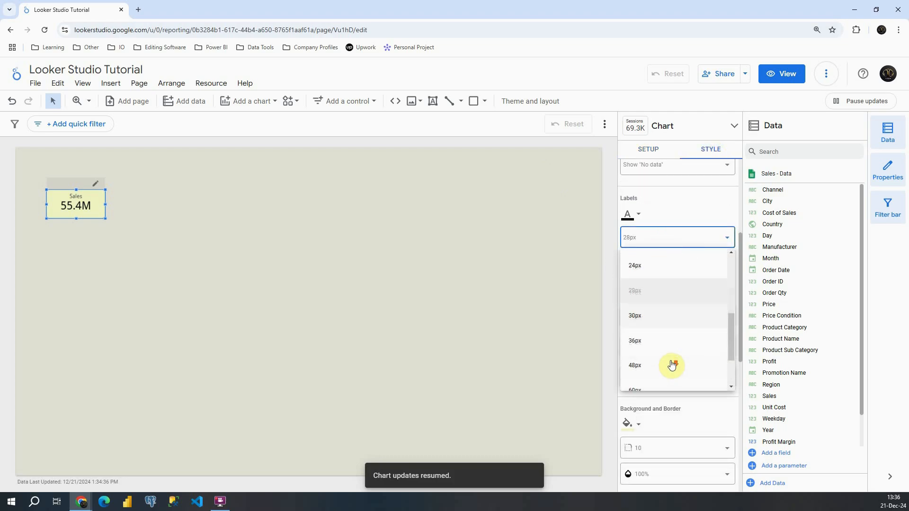
click(635, 316)
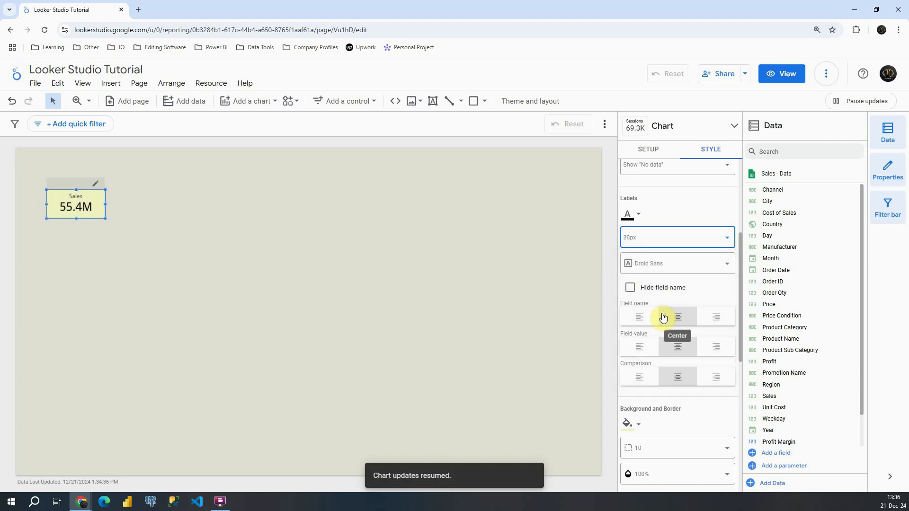
click(676, 237)
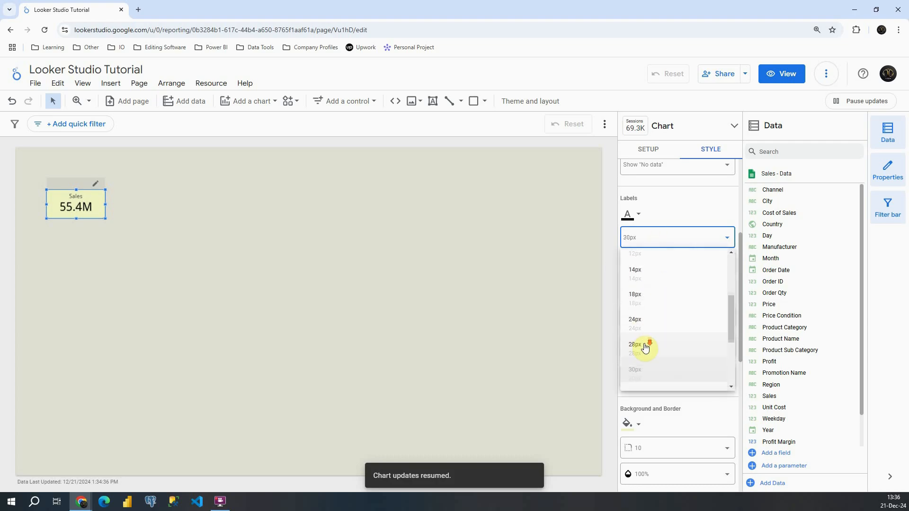
click(635, 369)
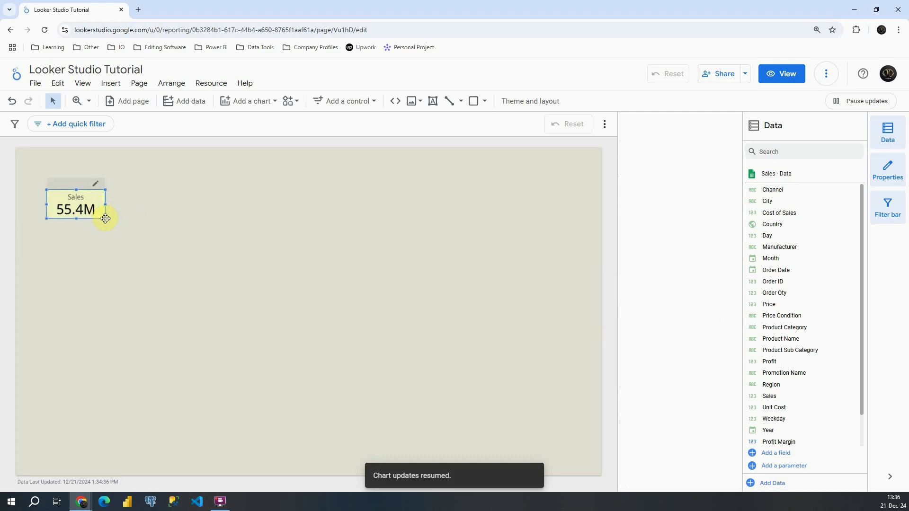
click(76, 209)
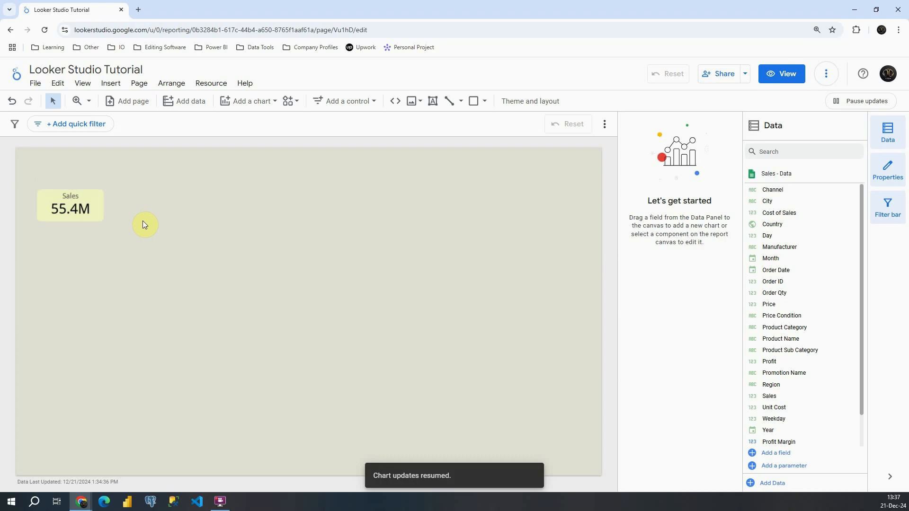
Paste two copies of the Sales card to its right, switching the first to Profit (31.6M).
click(70, 207)
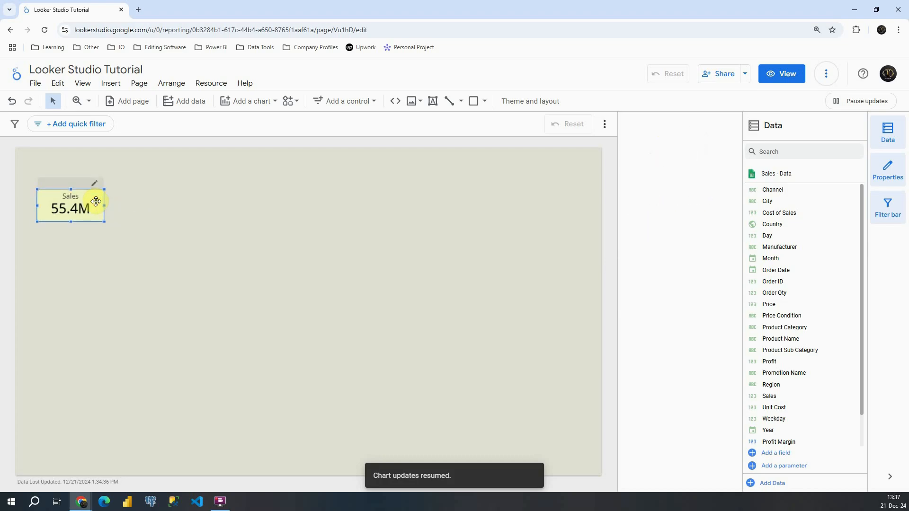
right_click(70, 208)
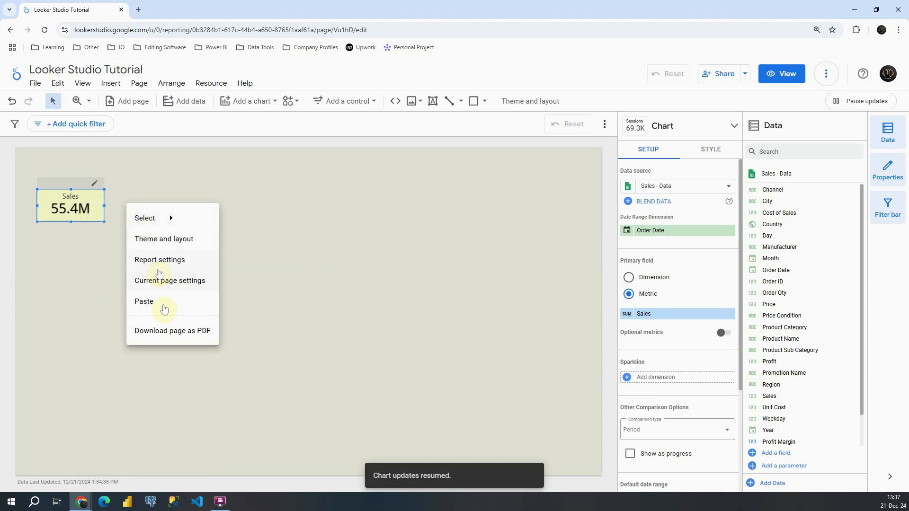
click(144, 301)
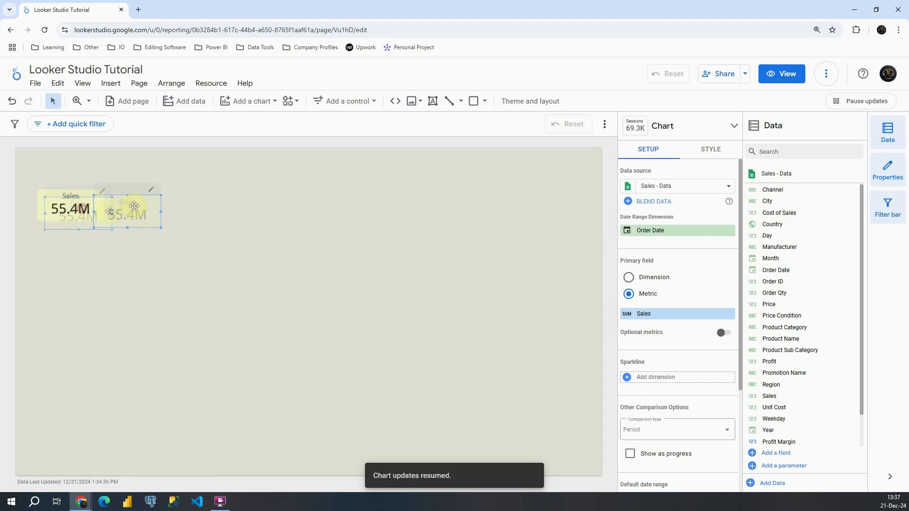
drag(110, 212, 178, 201)
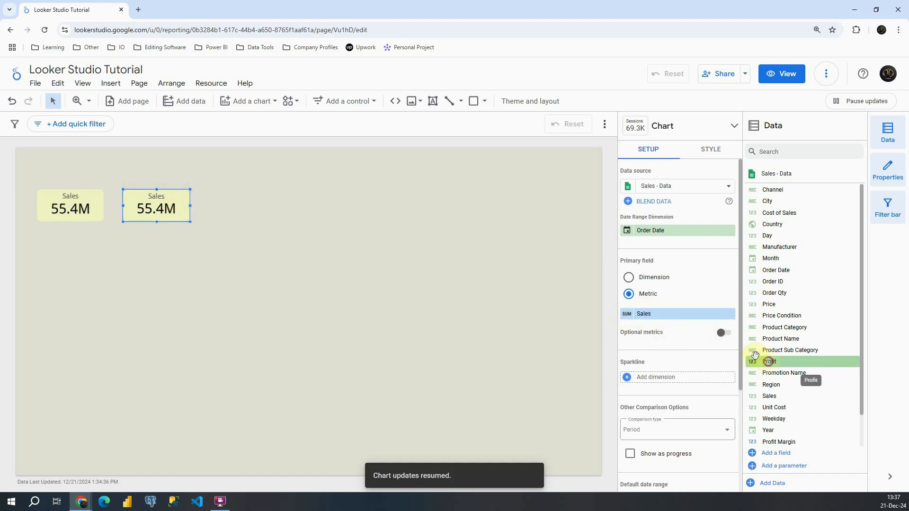
click(769, 361)
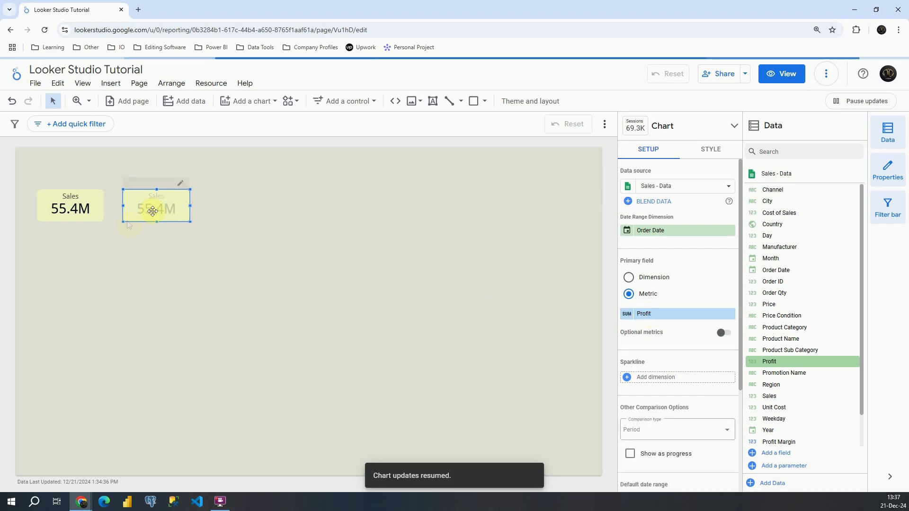
right_click(154, 209)
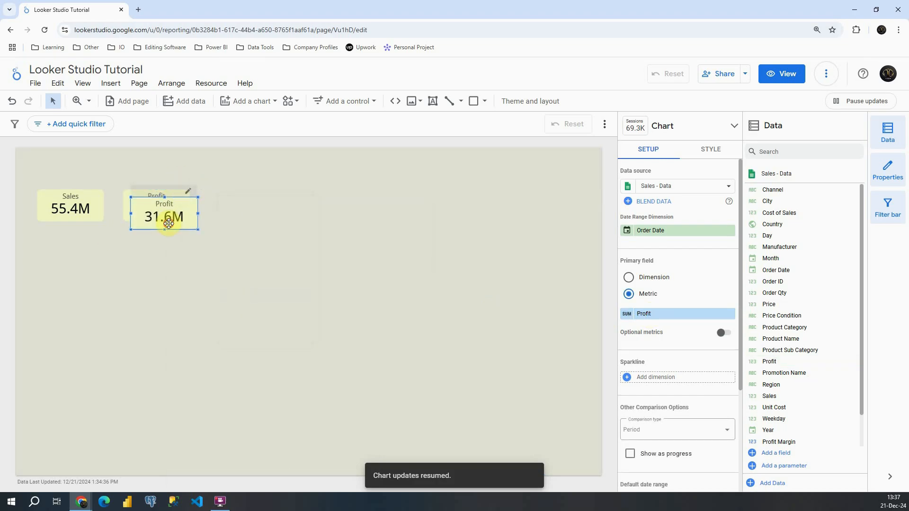
drag(164, 216, 239, 212)
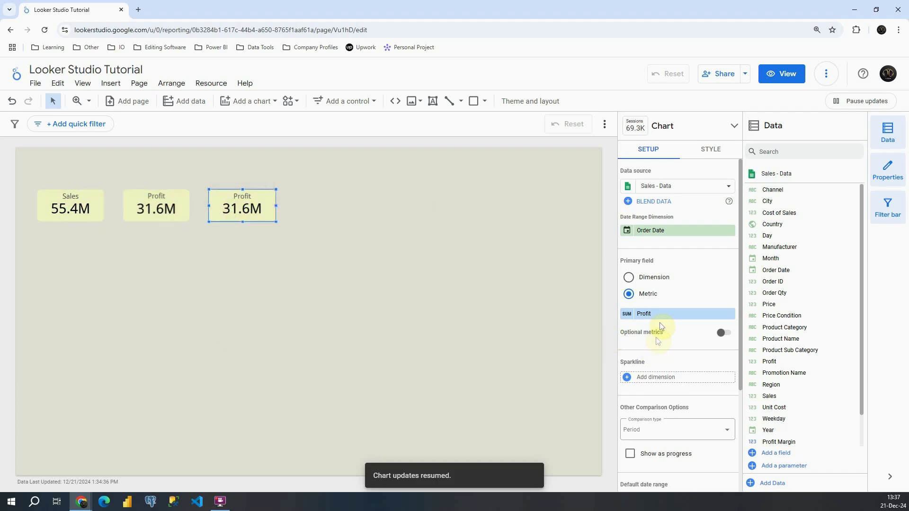
mouse_move(785, 293)
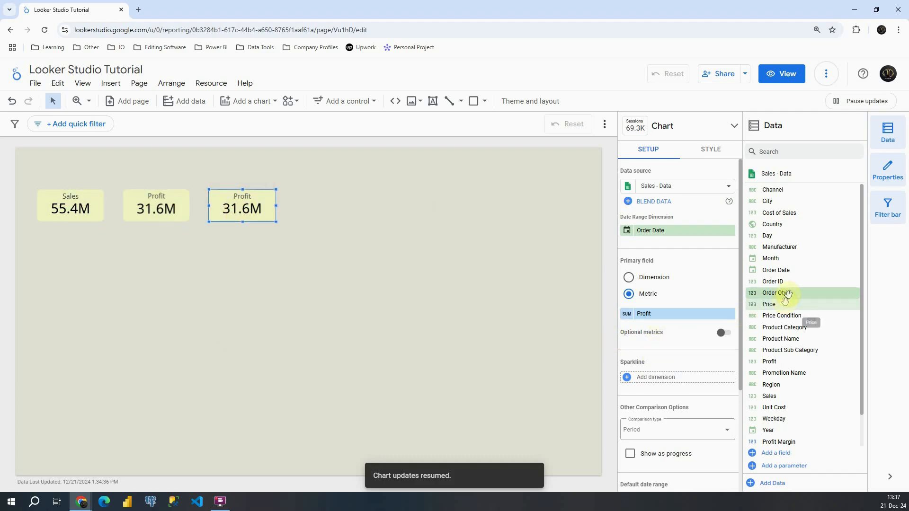
Set the third card to Order Qty (251.1K) and a fourth to Count Distinct Product Name (1.6K).
click(775, 293)
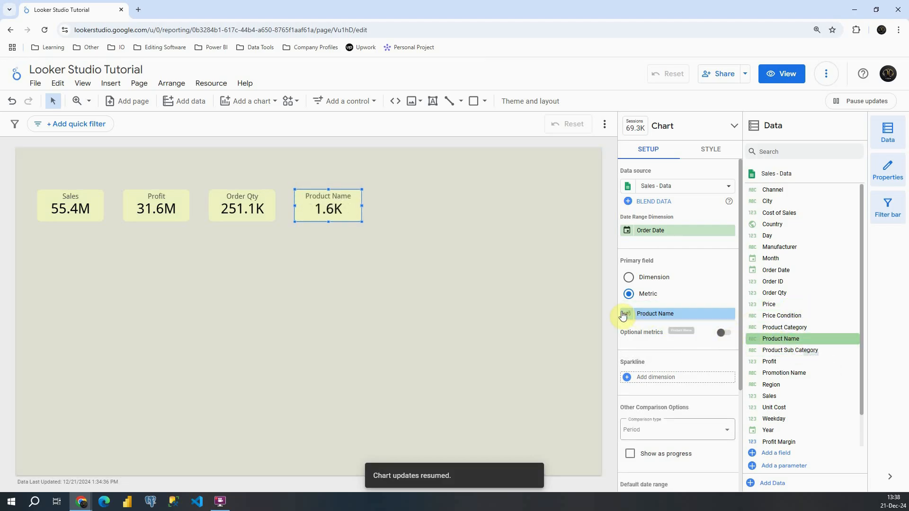
click(655, 314)
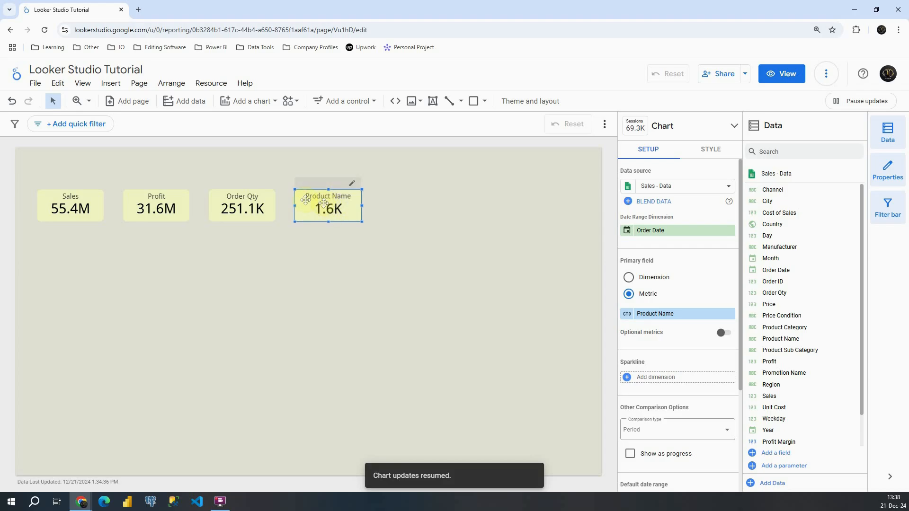
Rename the Product Name metric to '# of Products' and Order Qty to 'Order Quantity'.
click(655, 314)
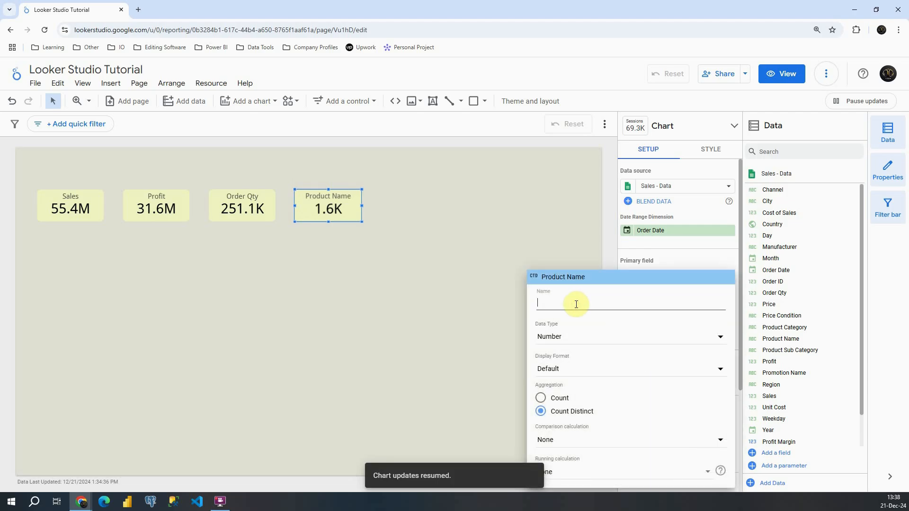
text(# of Prod)
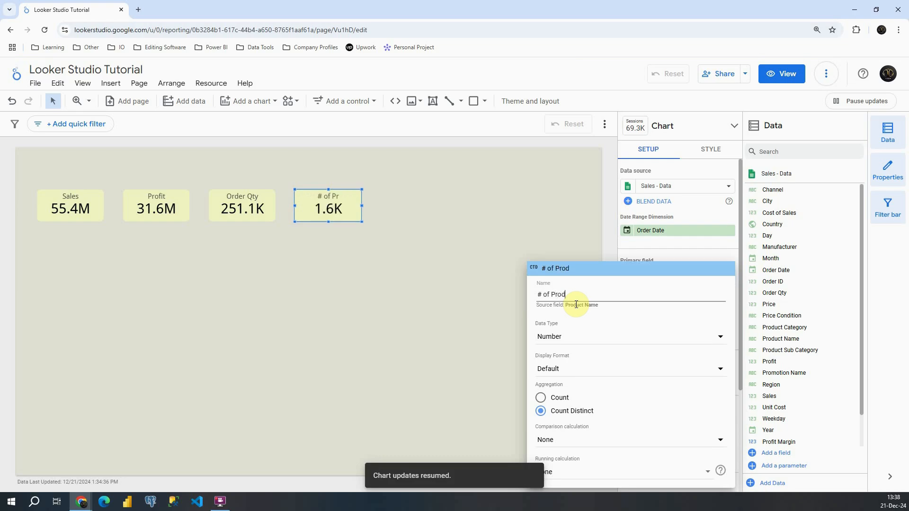
text(ucts)
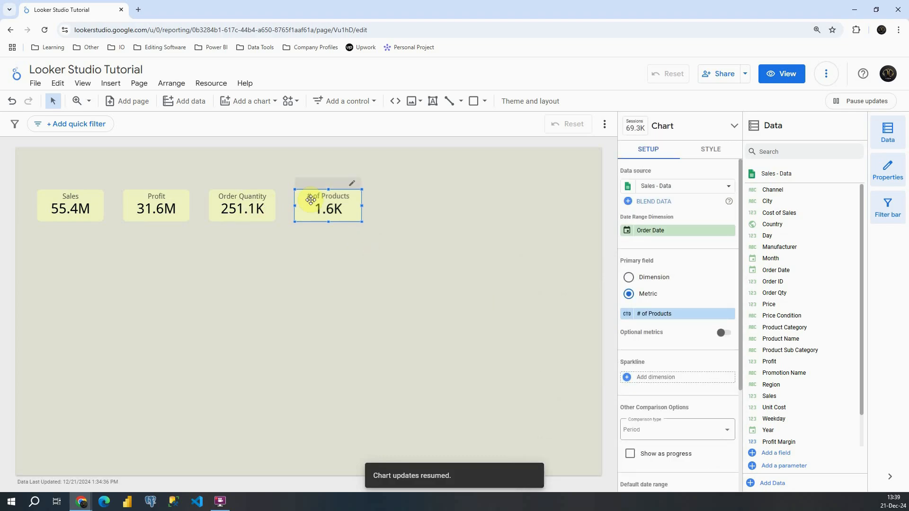
Paste two copies of the # of Products scorecard and align them as the row's fifth and sixth cards.
right_click(328, 206)
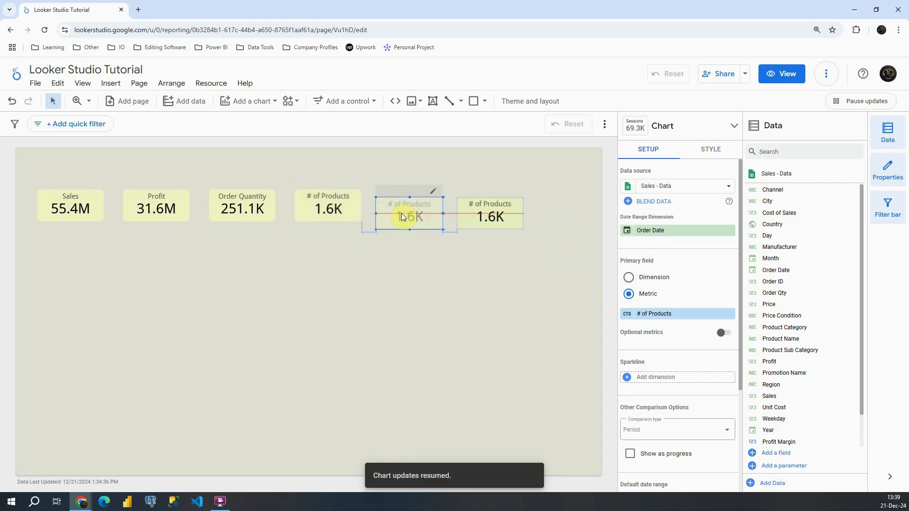
drag(409, 218, 557, 267)
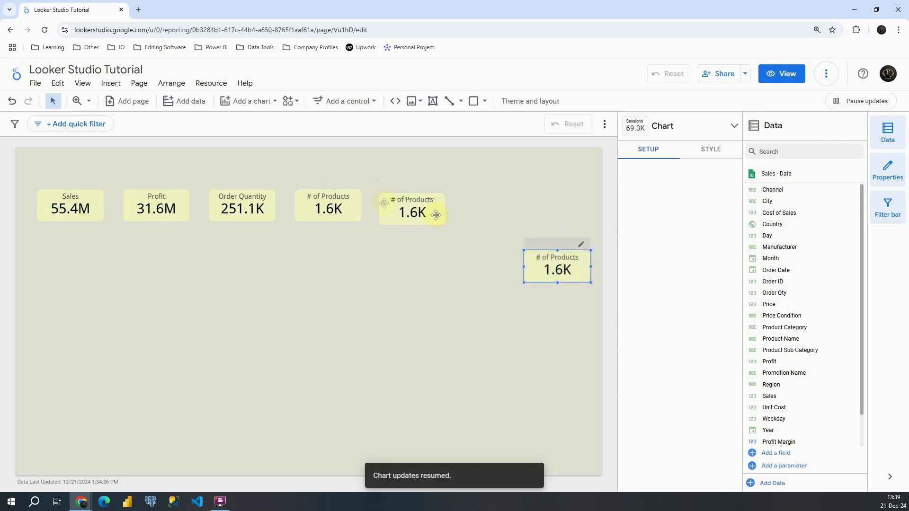
click(411, 209)
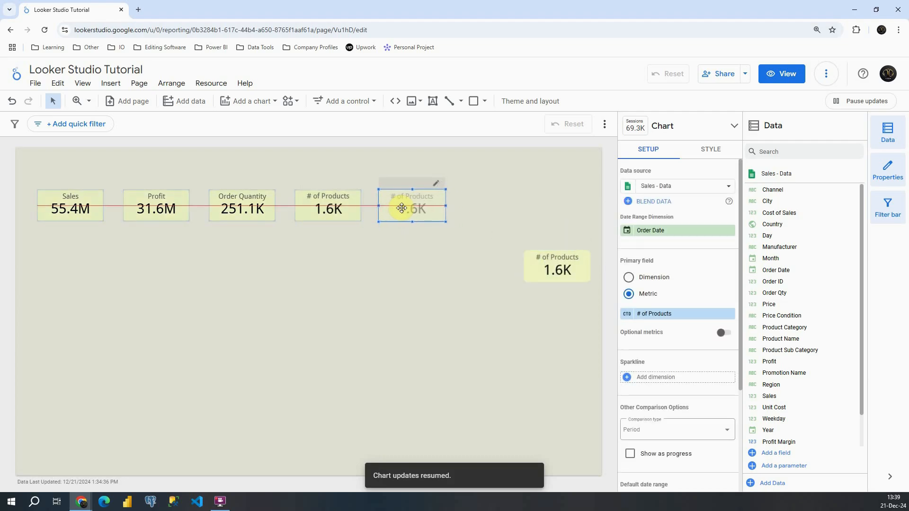
drag(411, 207, 510, 223)
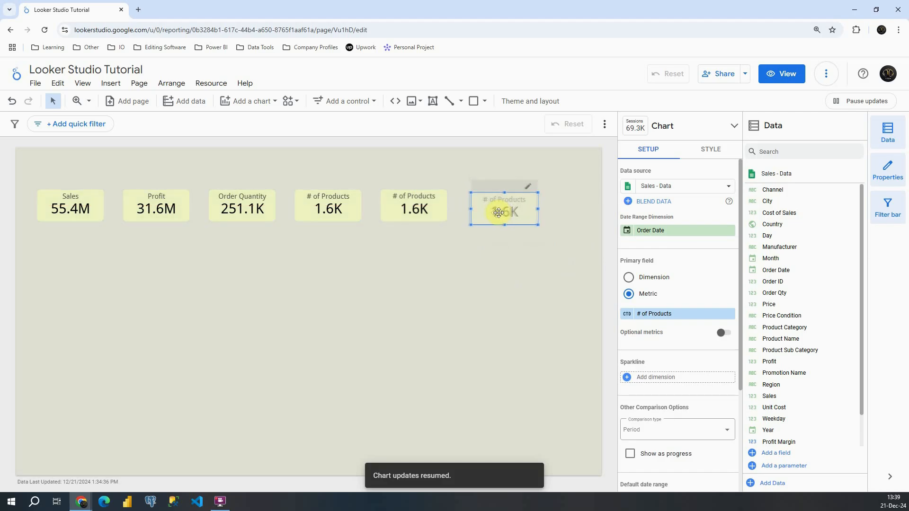
drag(503, 209, 414, 207)
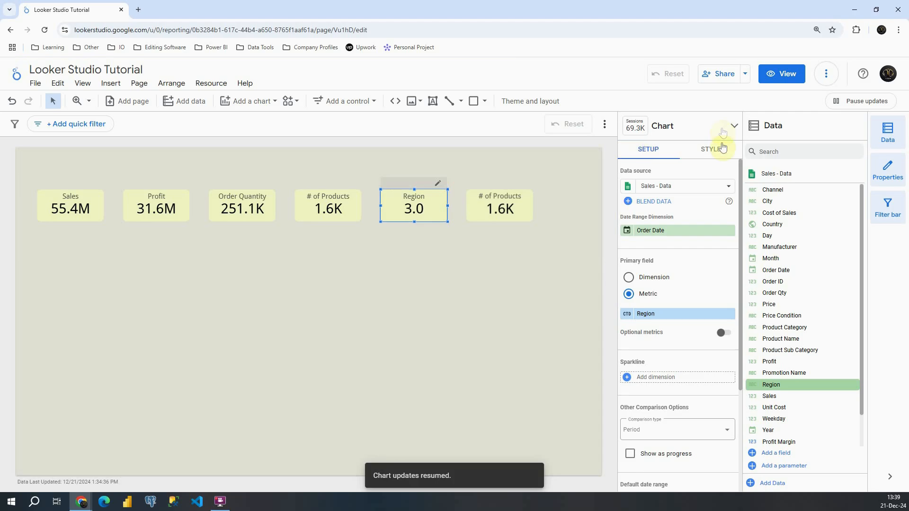
Show Region as 3 and Country as 34 on the last two cards, with Compact numbers off.
click(710, 149)
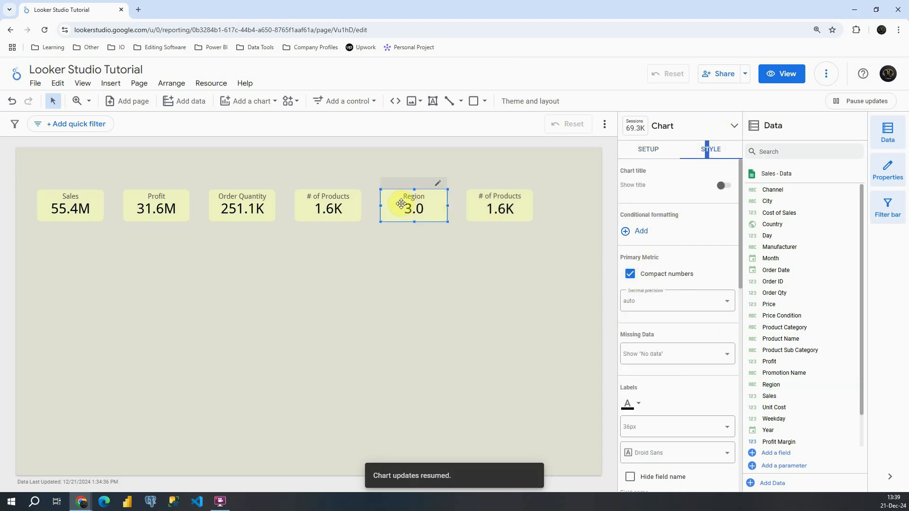
click(630, 273)
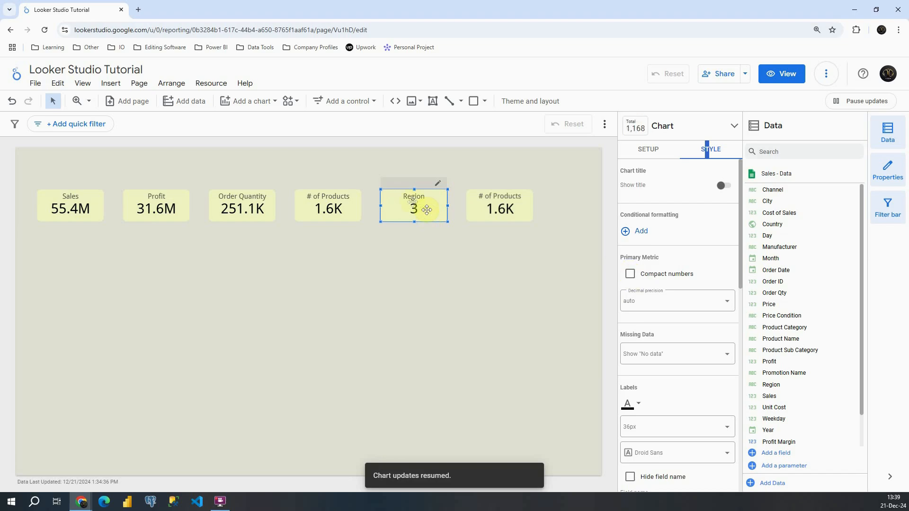
click(630, 274)
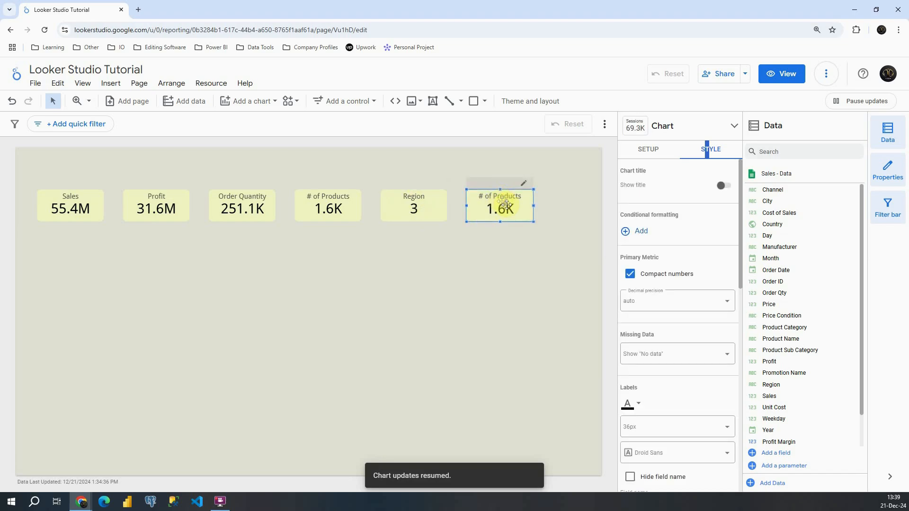
click(648, 149)
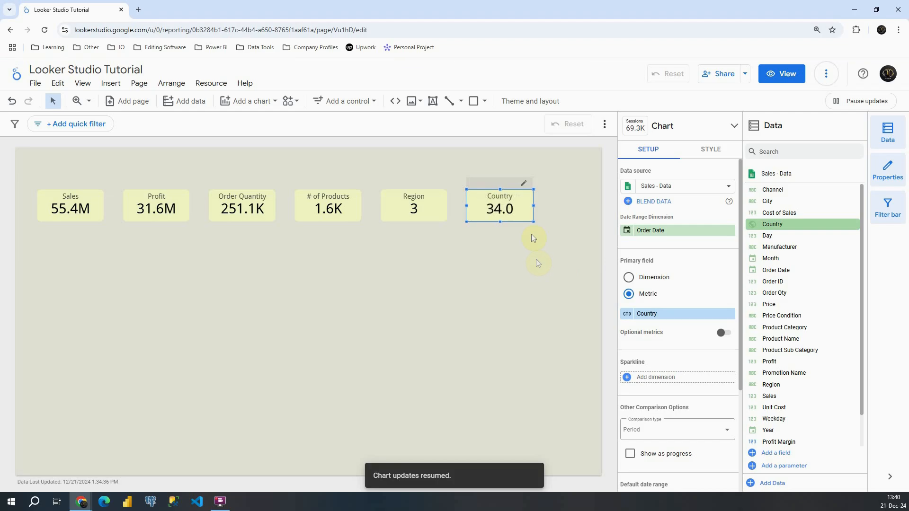
click(710, 149)
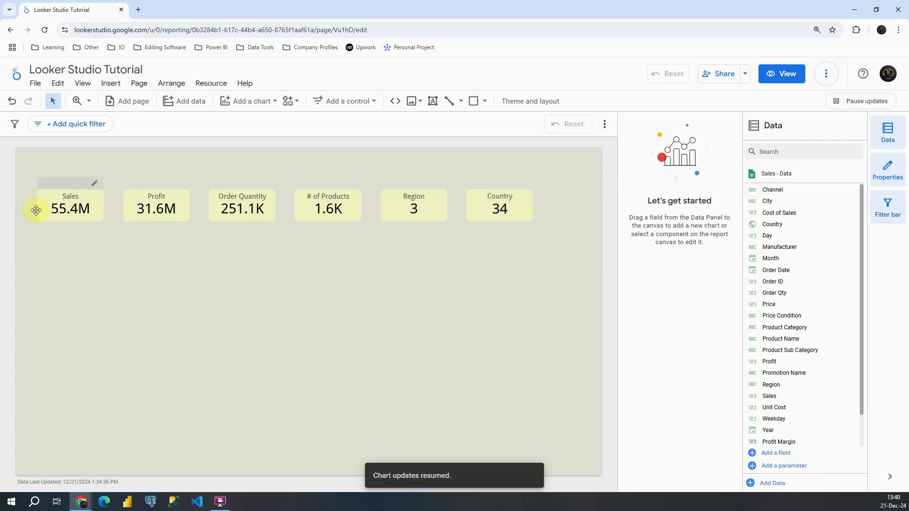
Box-select all six scorecards, move them right together, then deselect.
drag(36, 210, 563, 293)
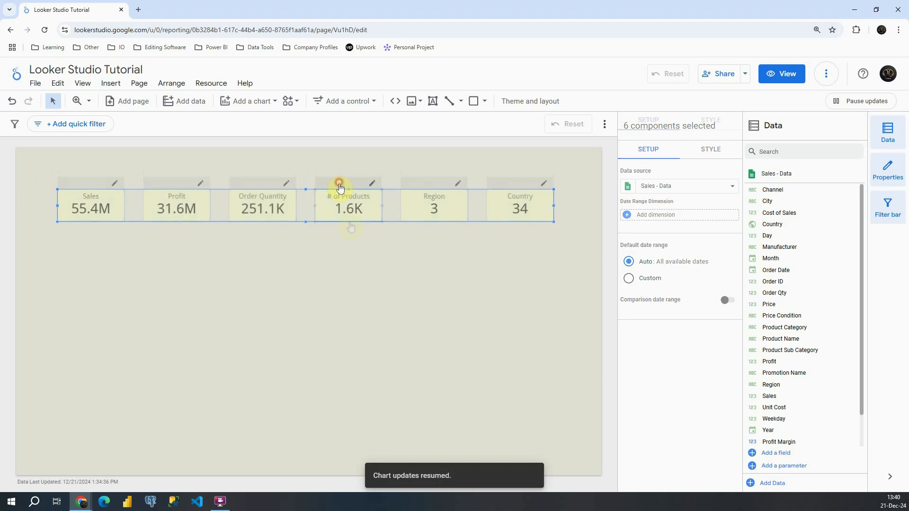
click(355, 252)
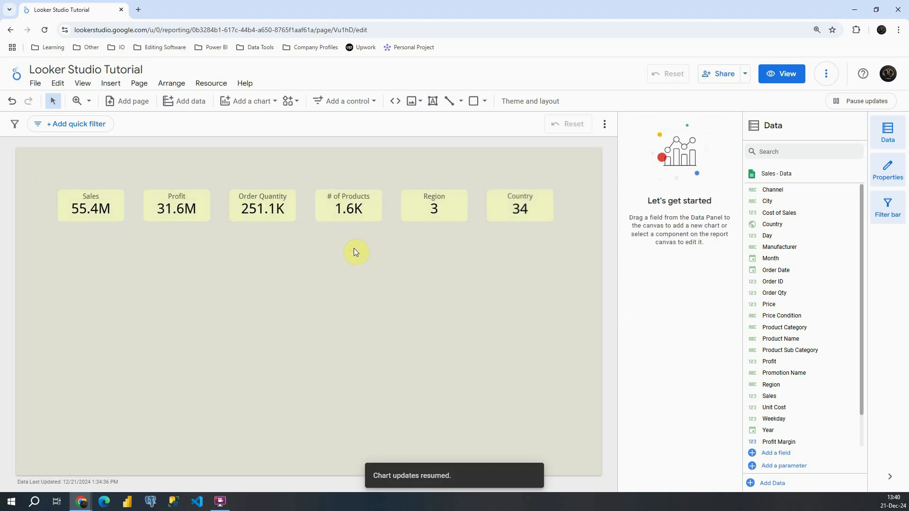